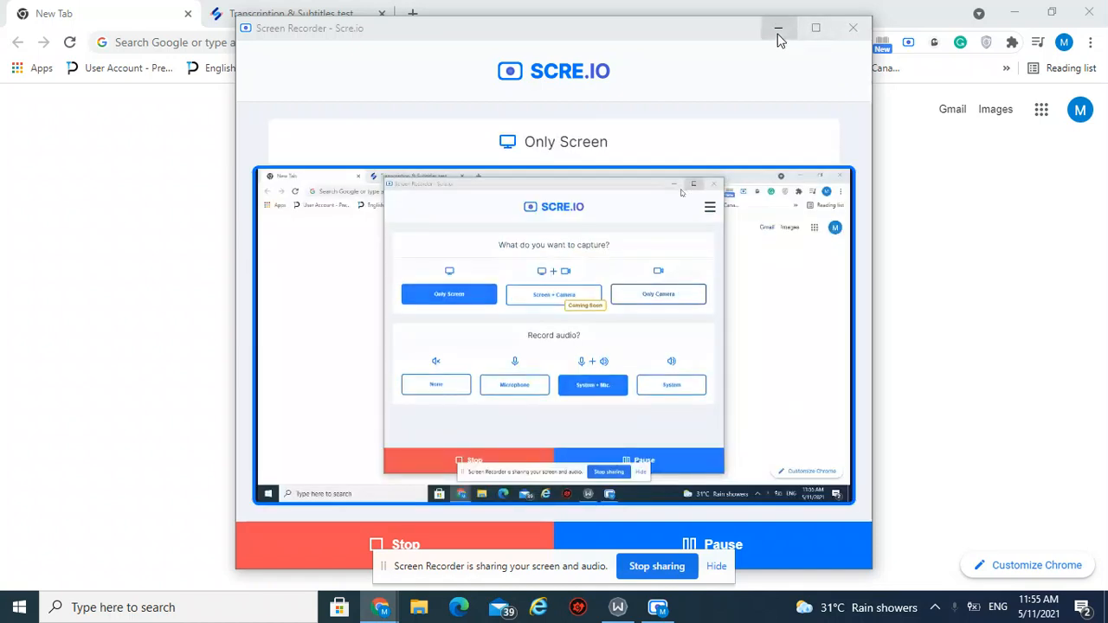
Step: Minimize the SCRE.IO Screen Recorder window so the Chrome New Tab page shows
left_click(777, 27)
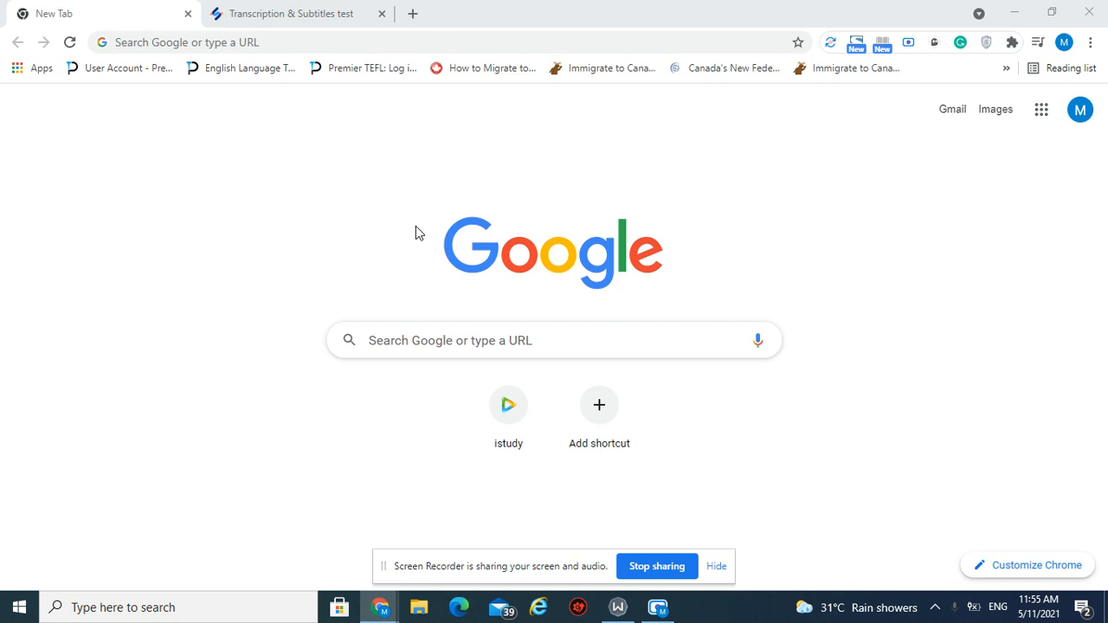
mouse_move(265, 136)
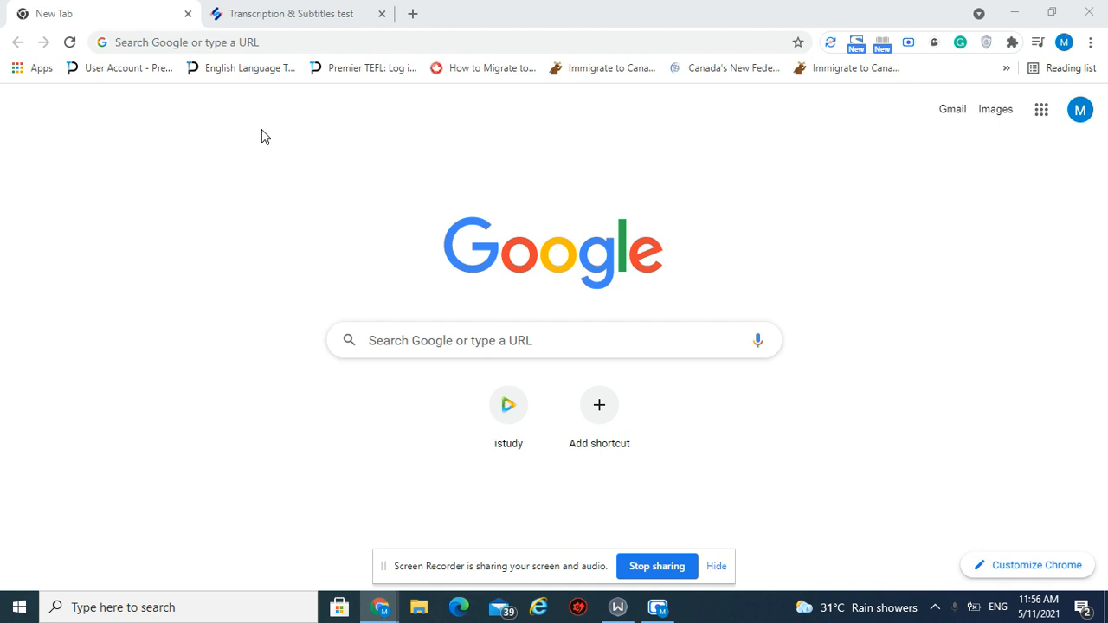
Step: Switch to the 'Transcription & Subtitles test' editor showing captions, video and timeline
left_click(291, 14)
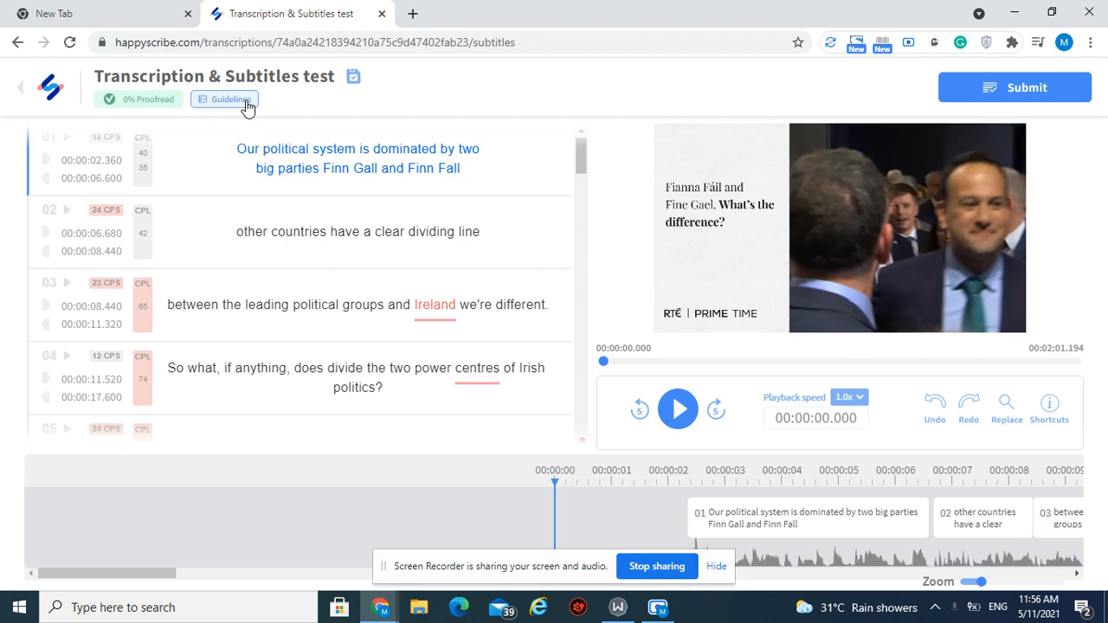
mouse_move(281, 107)
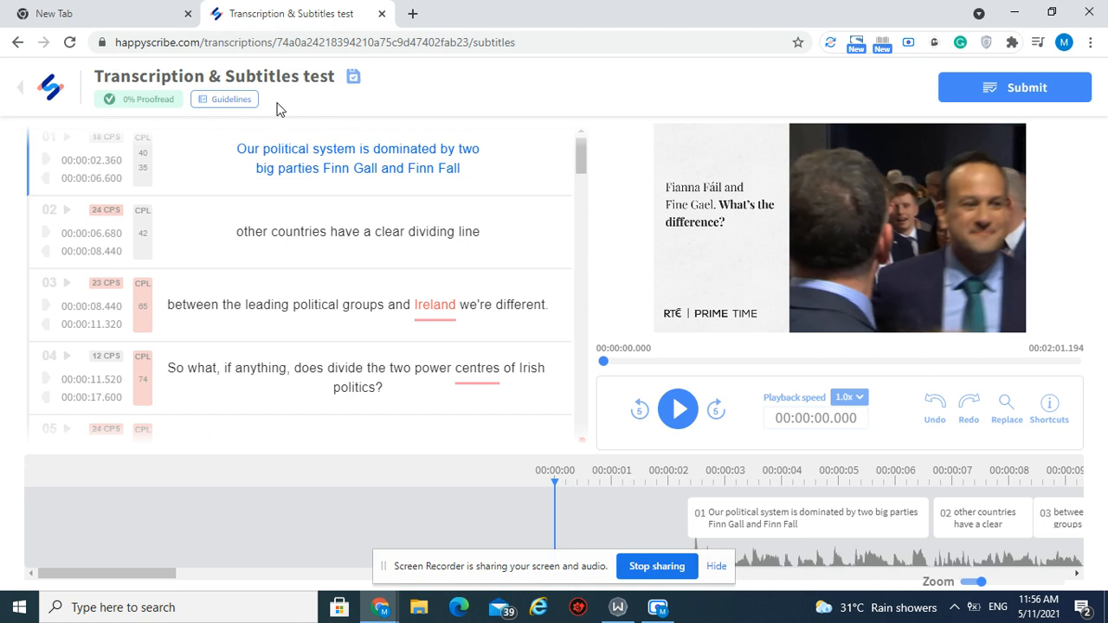
mouse_move(723, 230)
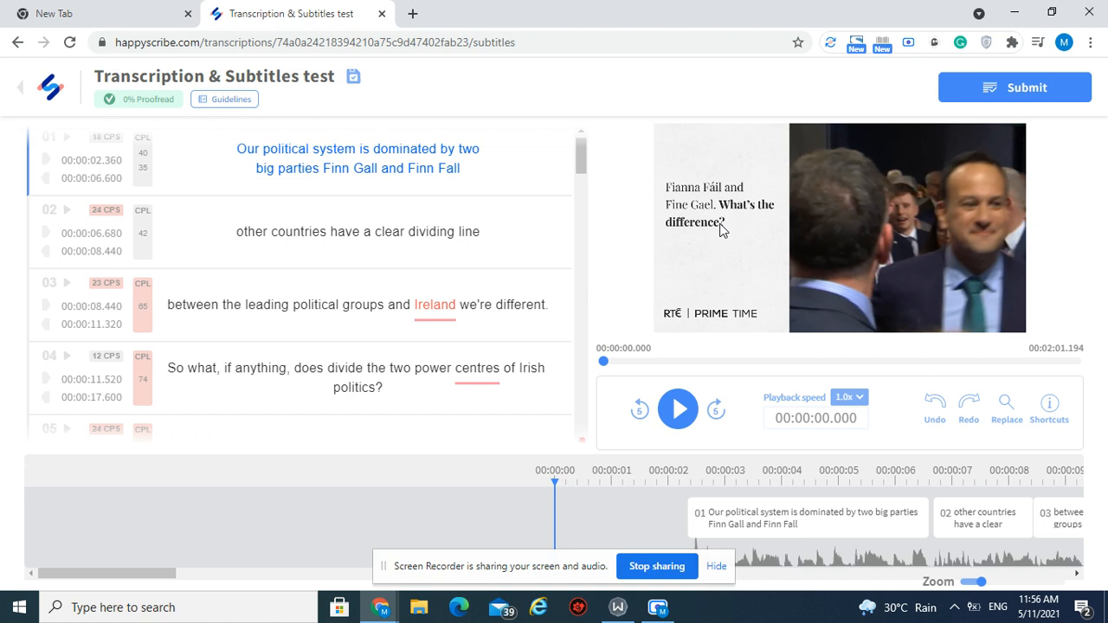
mouse_move(627, 273)
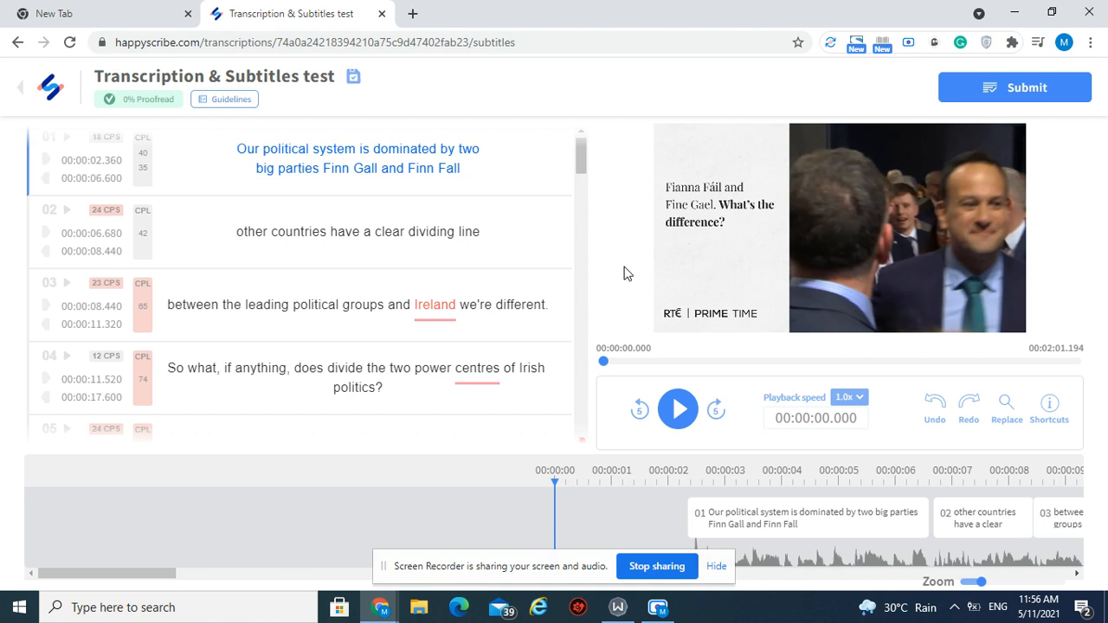
Step: Play the opening seconds of the test video, pause near 6.5 s, then resume playback
left_click(678, 409)
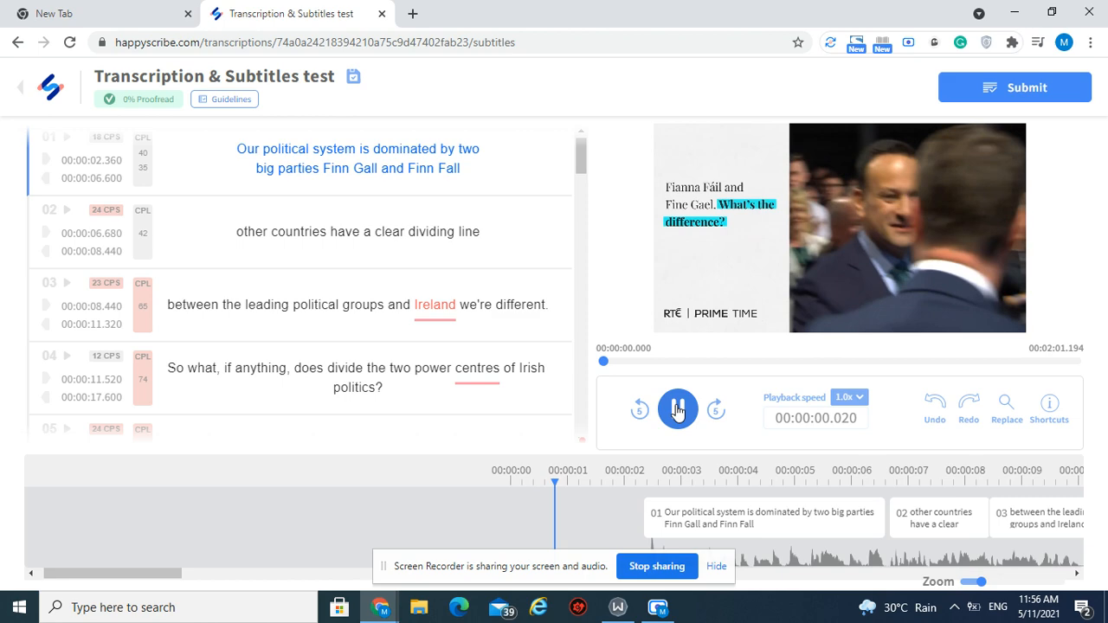
left_click(679, 408)
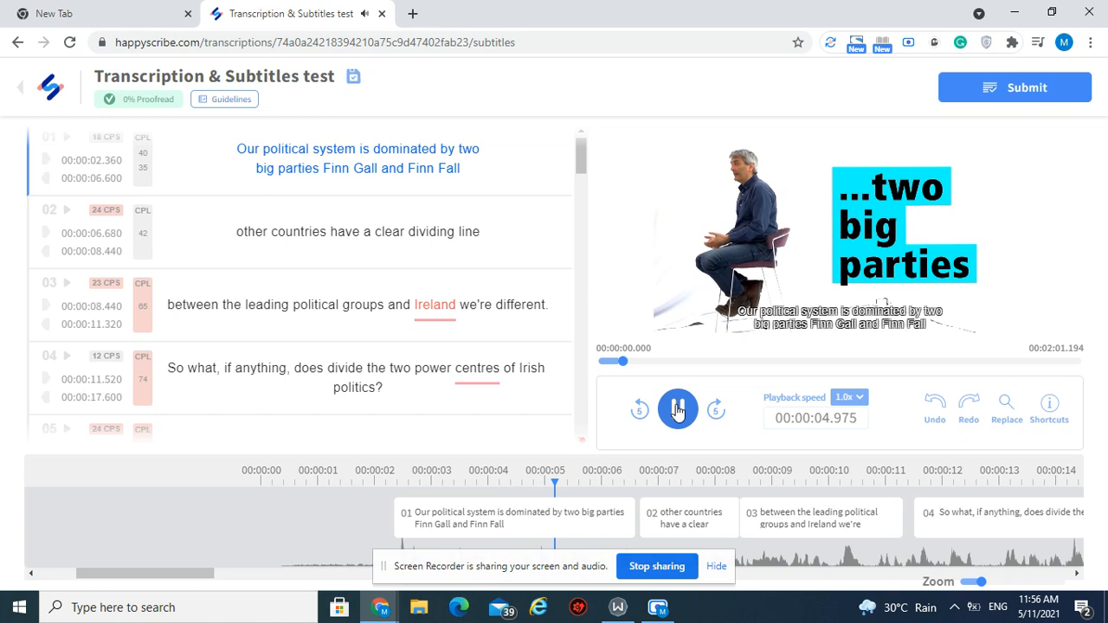
left_click(678, 408)
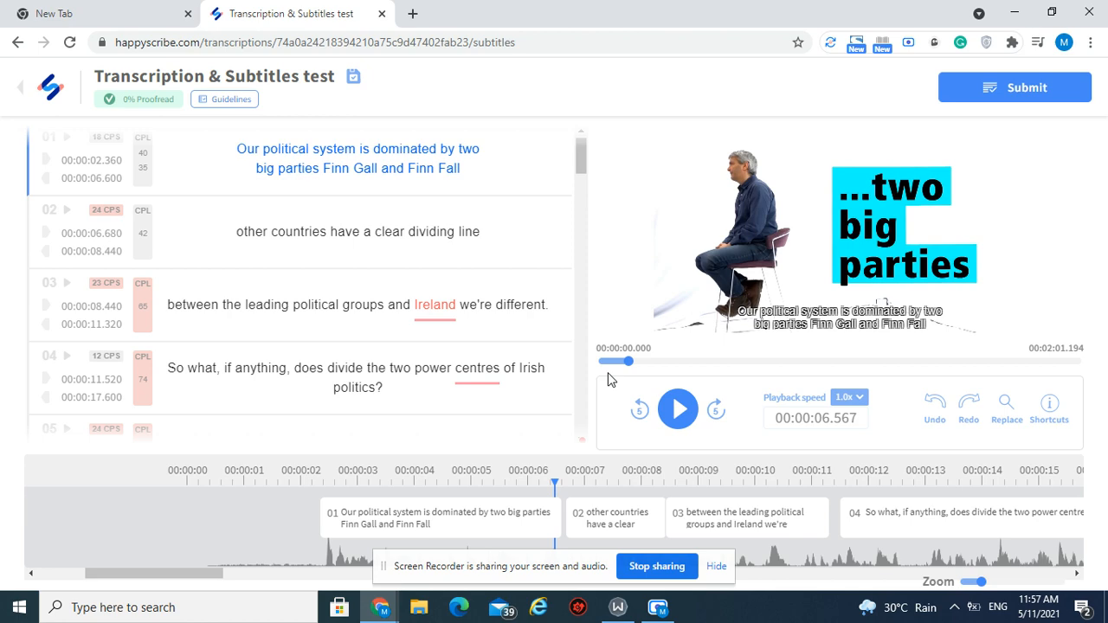
left_click(679, 409)
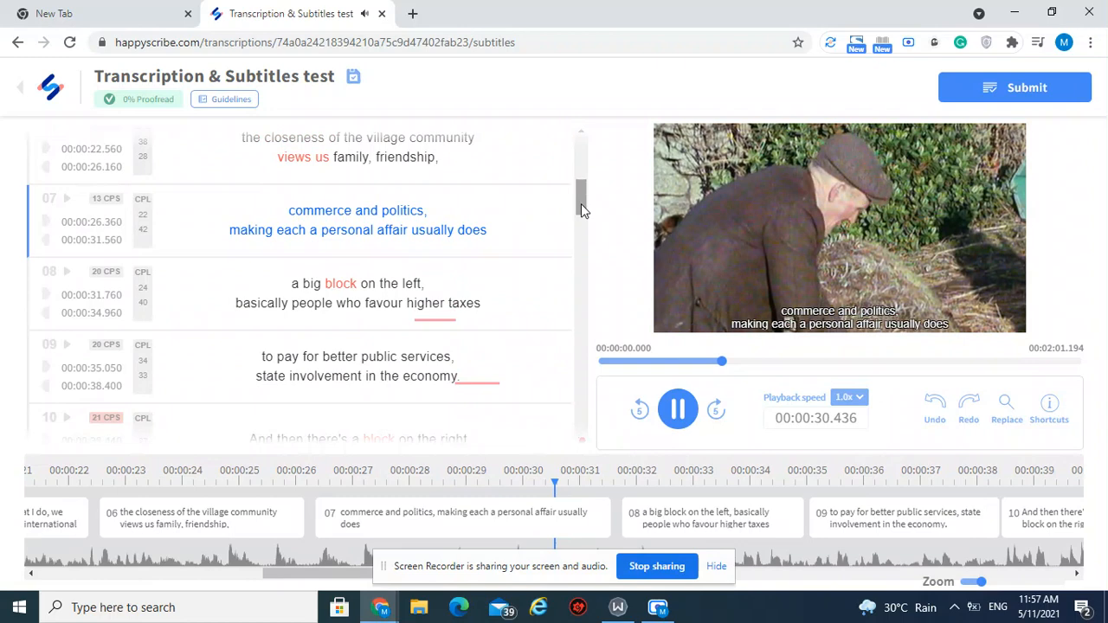
Step: Pause the video at about 35 seconds on the public services caption
left_click(678, 409)
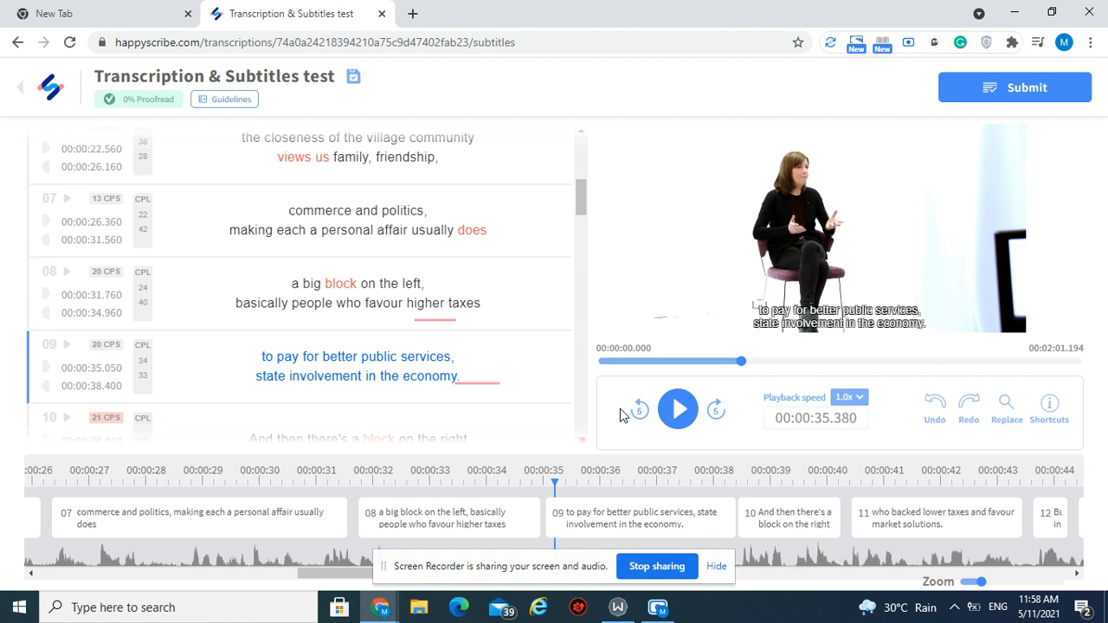
mouse_move(717, 408)
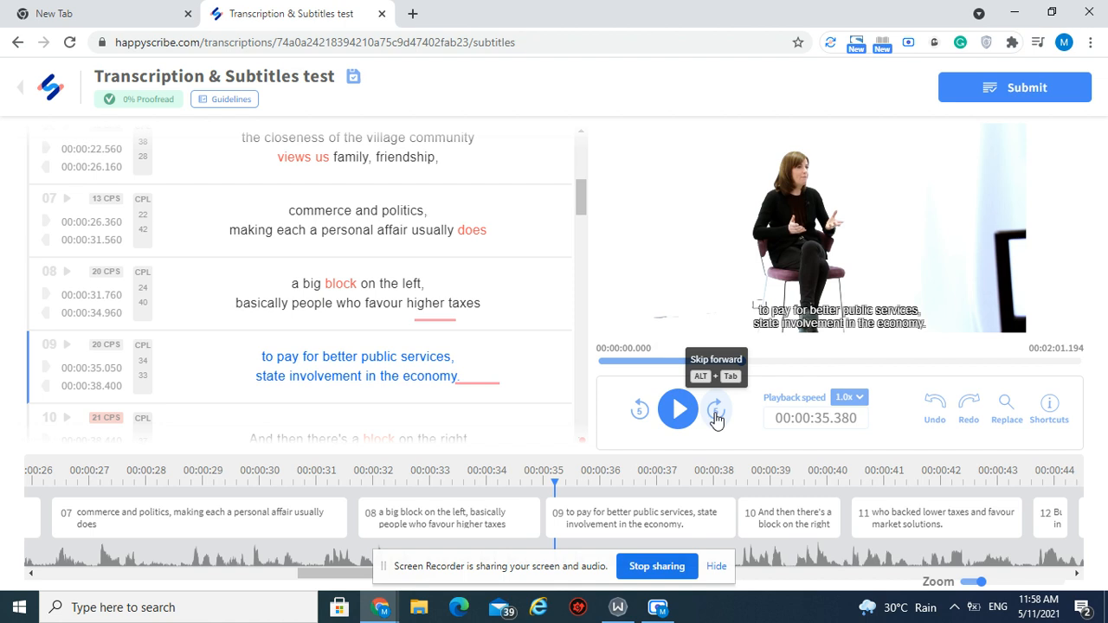